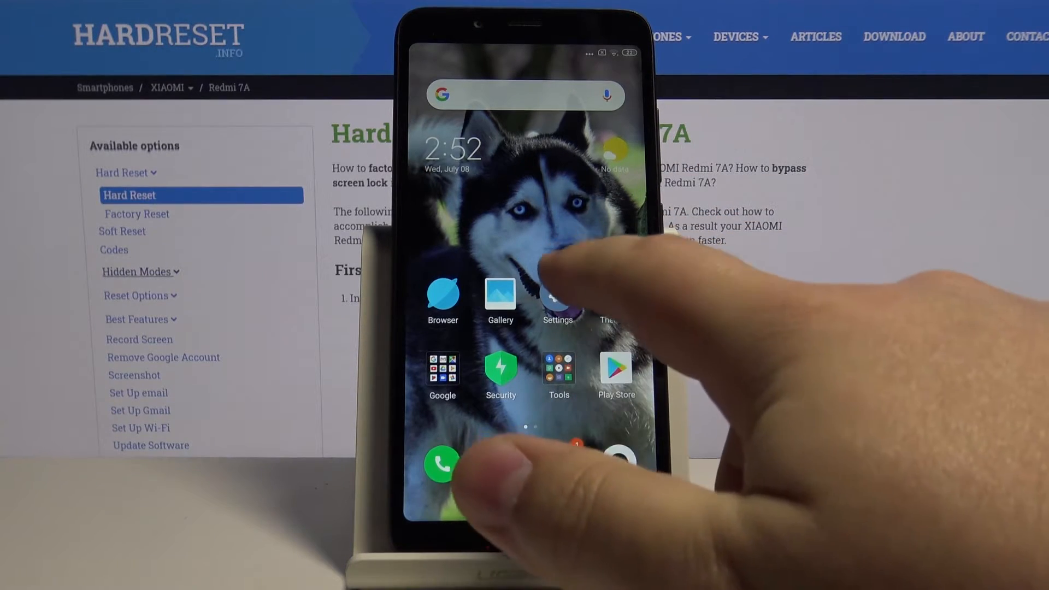
Launch Settings from the home screen and go to Additional settings
{"action": "left_click", "coordinate": [558, 295]}
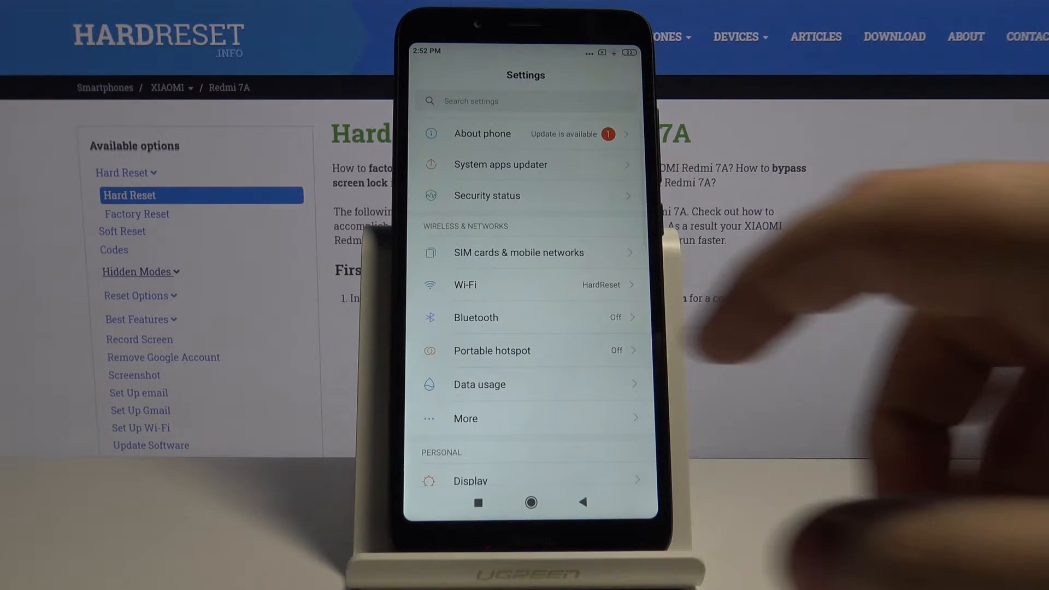
{"action": "scroll", "scroll_direction": "down", "scroll_amount": 3}
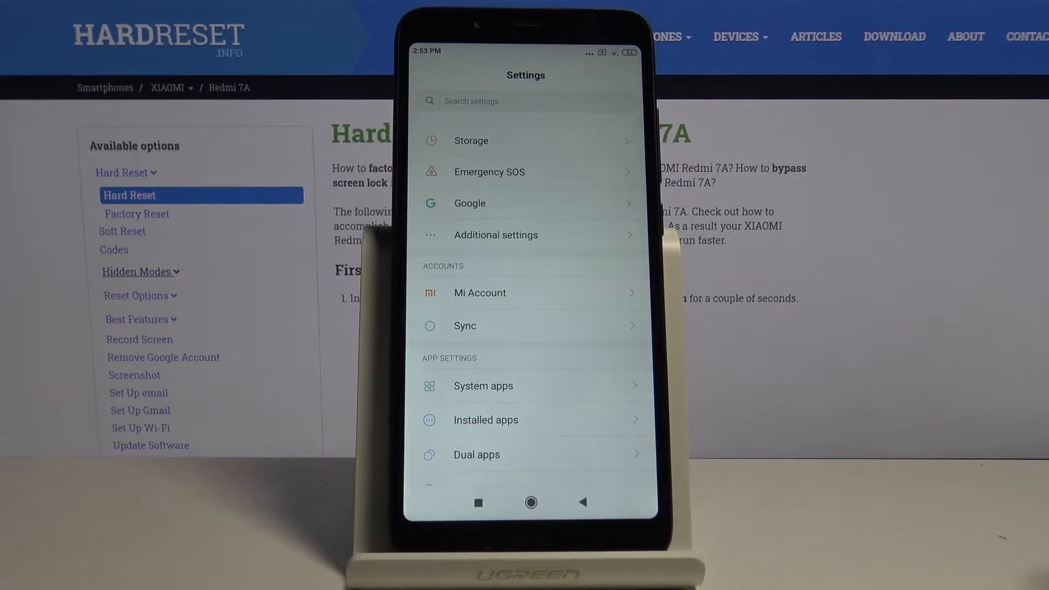
{"action": "left_click", "coordinate": [495, 235]}
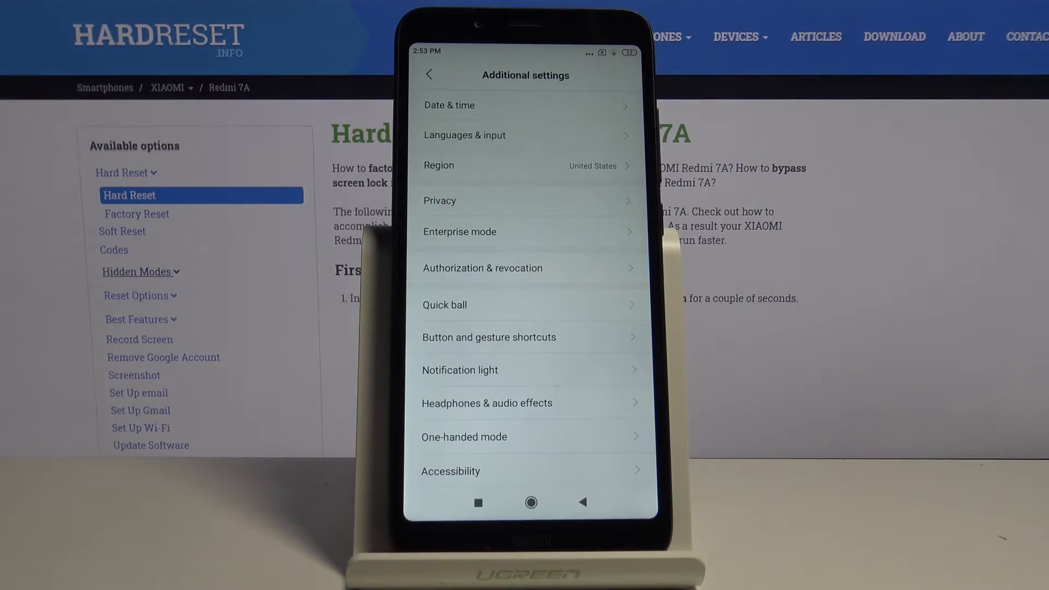
In Date & time, switch off the Automatic date & time toggle
{"action": "left_click", "coordinate": [450, 105]}
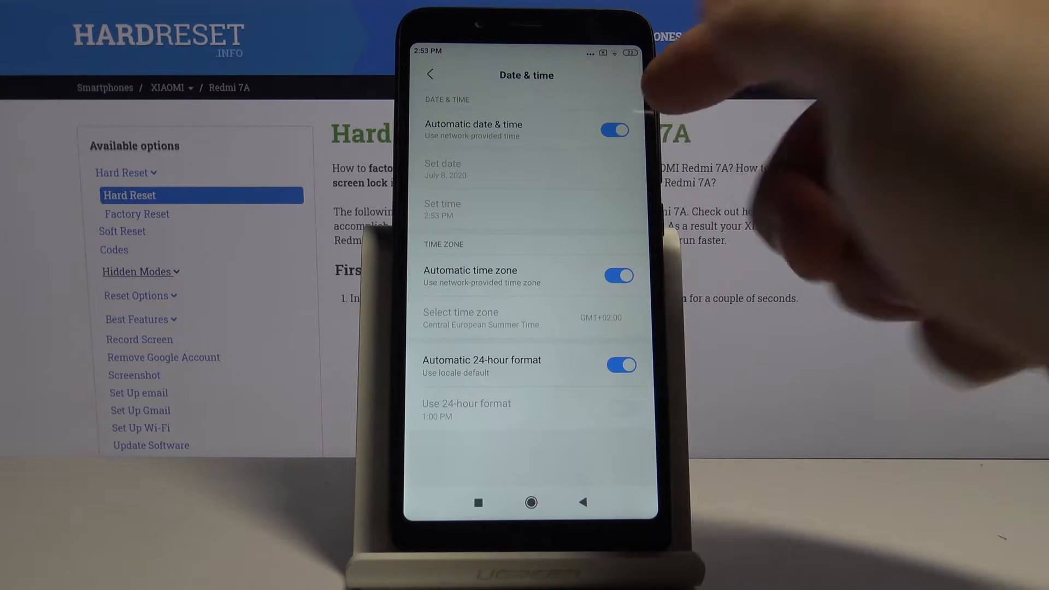
{"action": "left_click", "coordinate": [614, 130]}
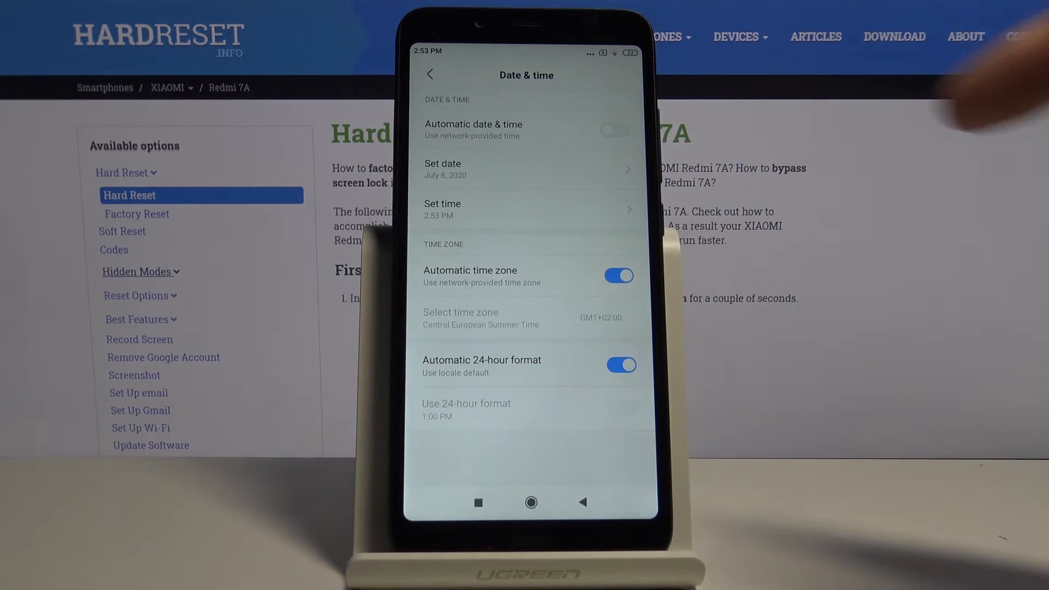
Pick Mar 18, 2029 in the date picker and 12:03 PM in the time picker
{"action": "left_click", "coordinate": [442, 168]}
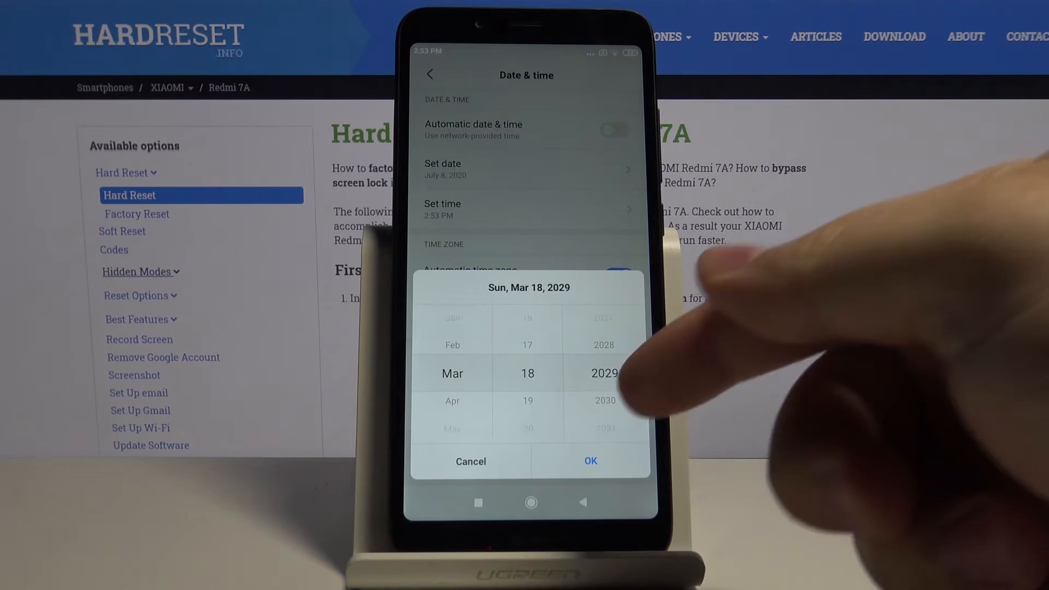
{"action": "left_click", "coordinate": [590, 462]}
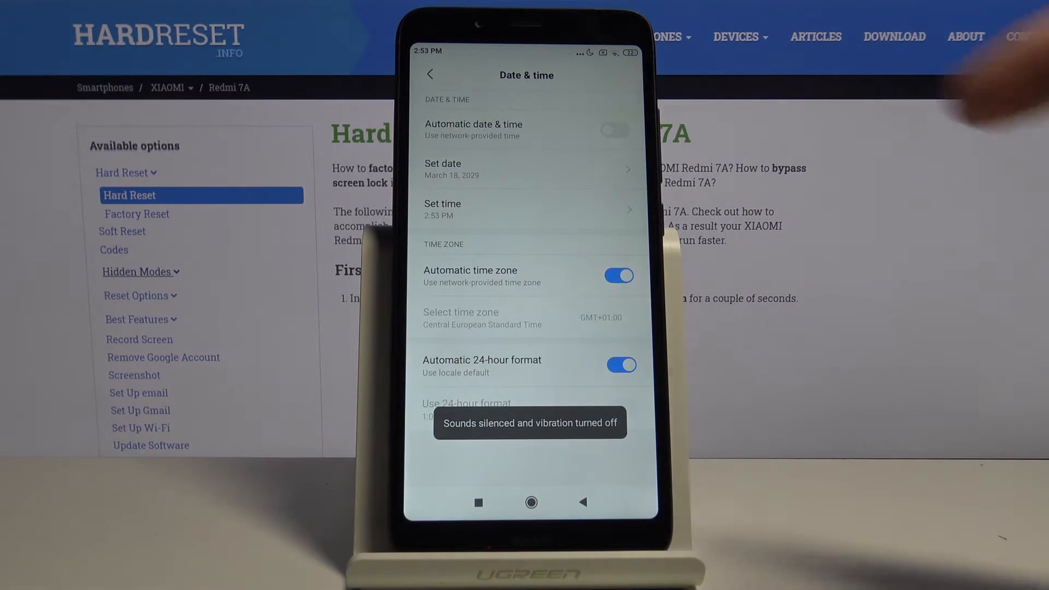
{"action": "left_click", "coordinate": [527, 209]}
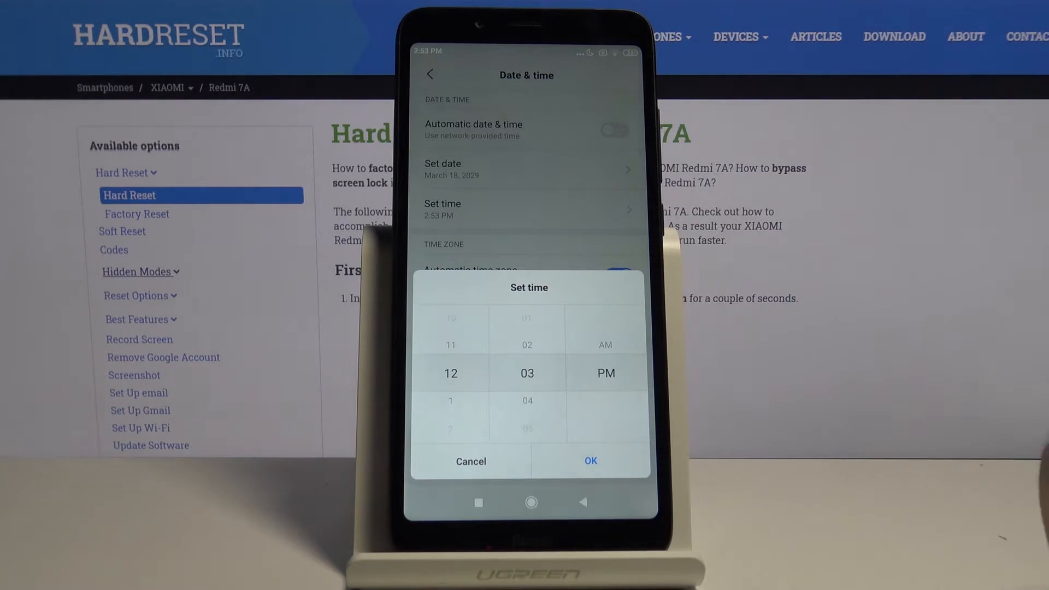
{"action": "left_click", "coordinate": [590, 462]}
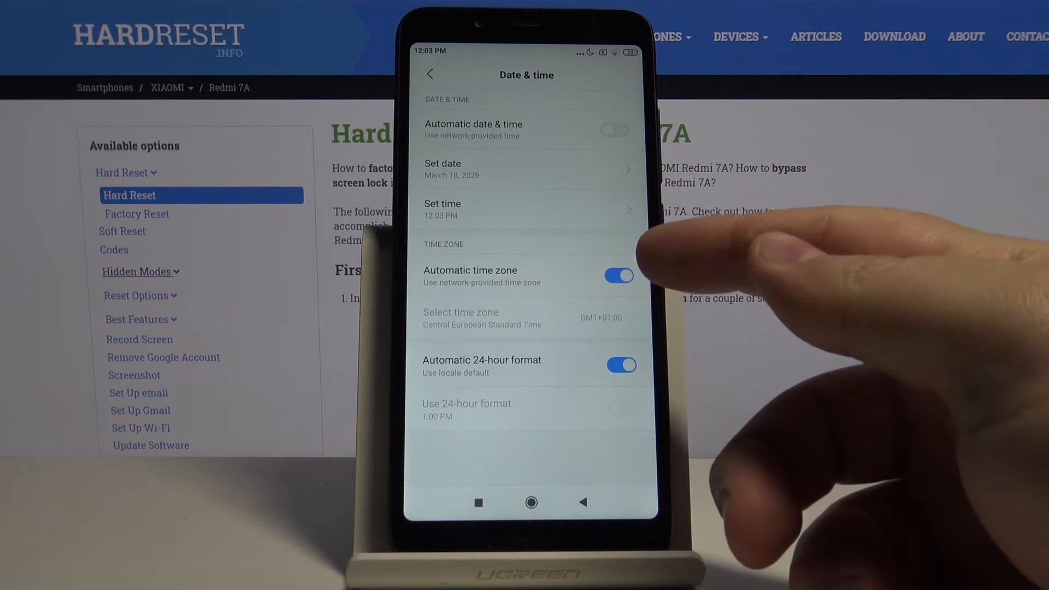
Switch off Automatic time zone and browse the Region list, keeping Central European Standard Time
{"action": "left_click", "coordinate": [618, 275]}
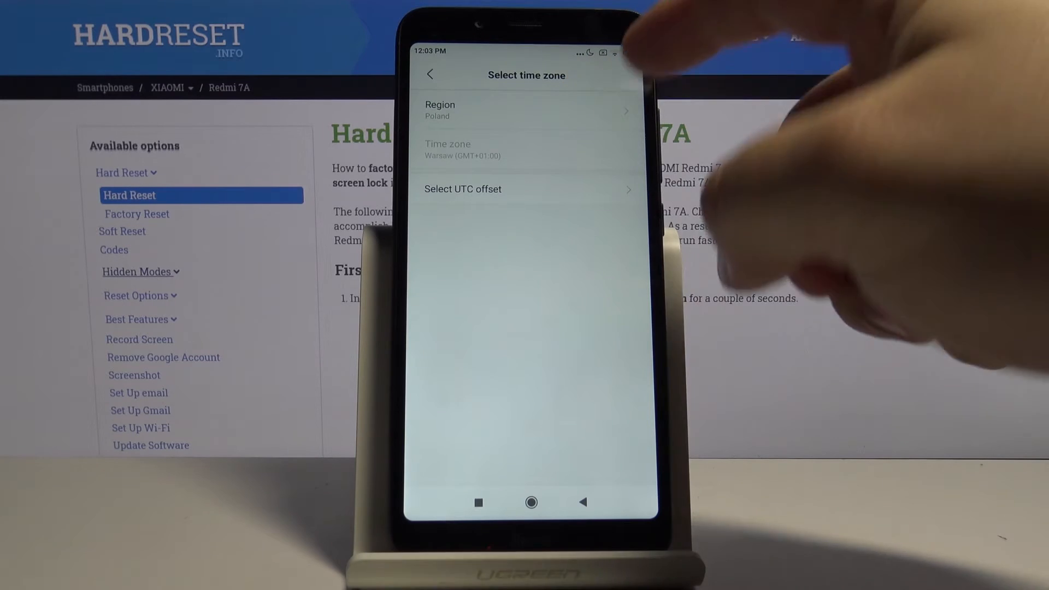
{"action": "left_click", "coordinate": [527, 110]}
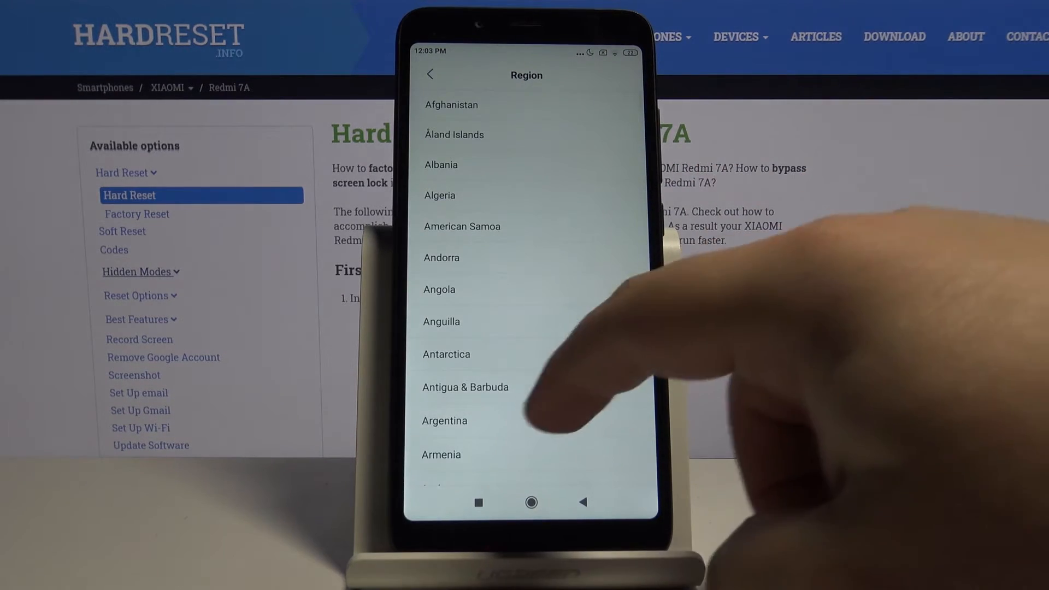
{"action": "scroll", "scroll_direction": "down", "scroll_amount": 3}
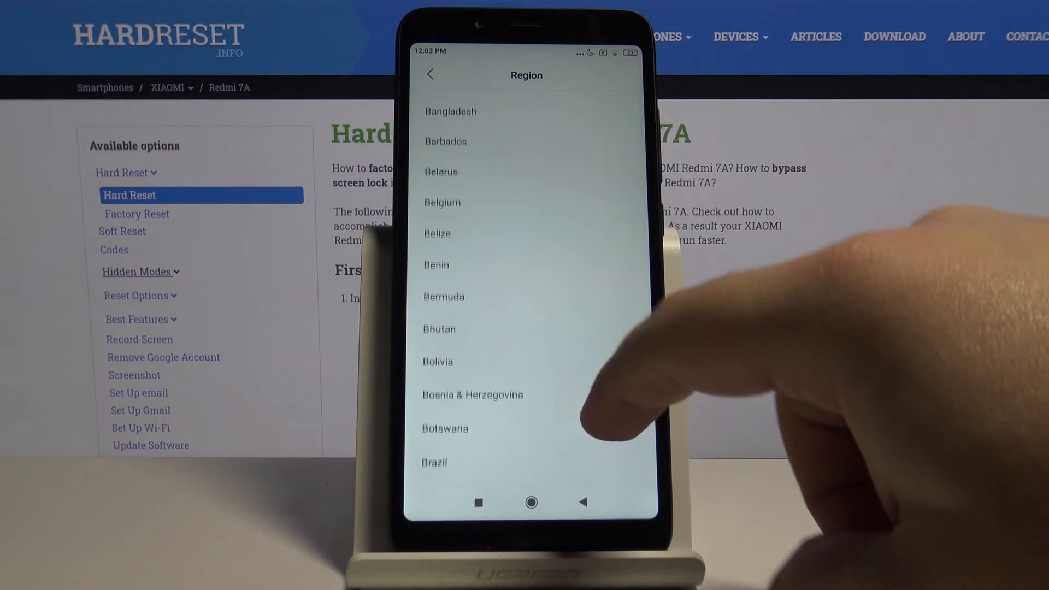
{"action": "left_click", "coordinate": [441, 202]}
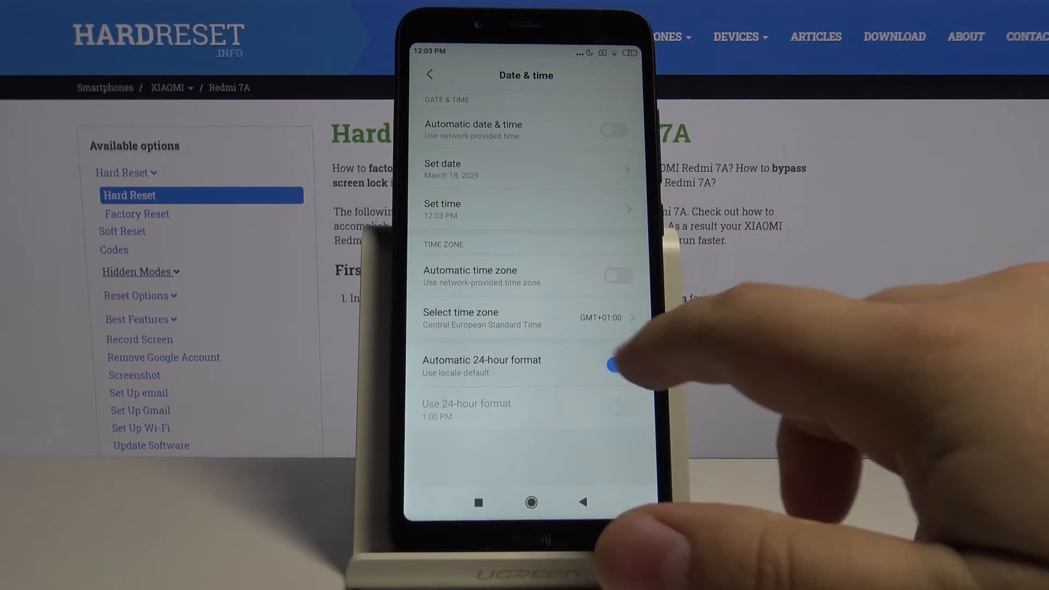
Enable Use 24-hour format, then re-enable Automatic date & time and Automatic 24-hour format
{"action": "left_click", "coordinate": [620, 365]}
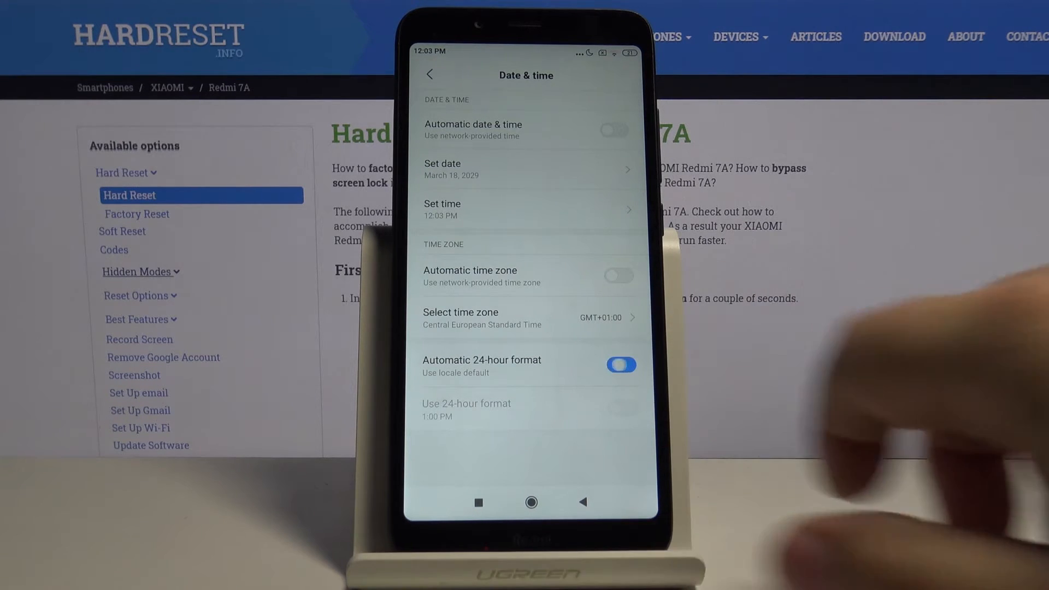
{"action": "left_click", "coordinate": [621, 365]}
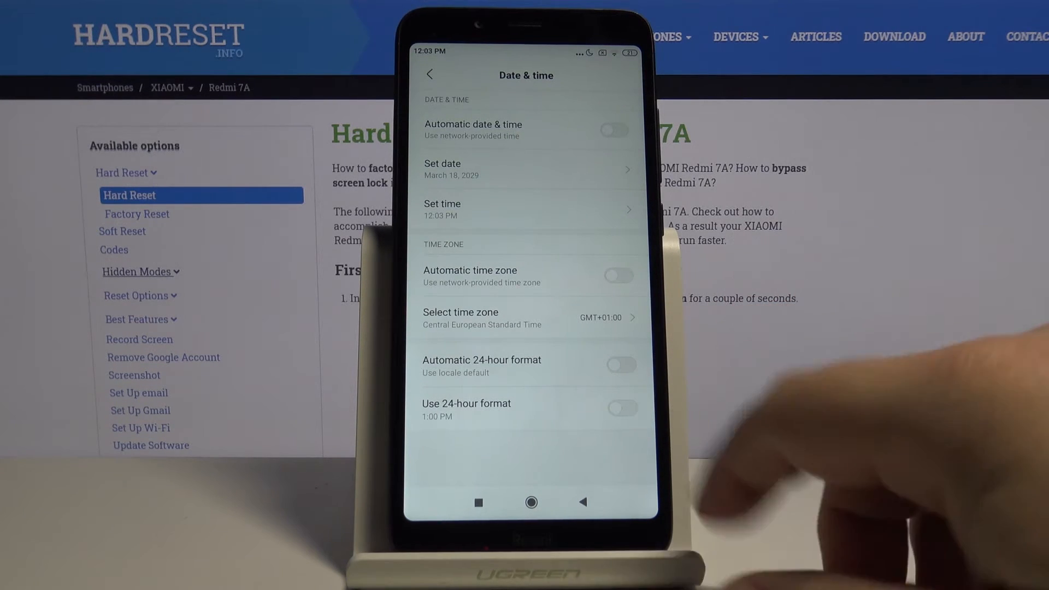
{"action": "left_click", "coordinate": [621, 408]}
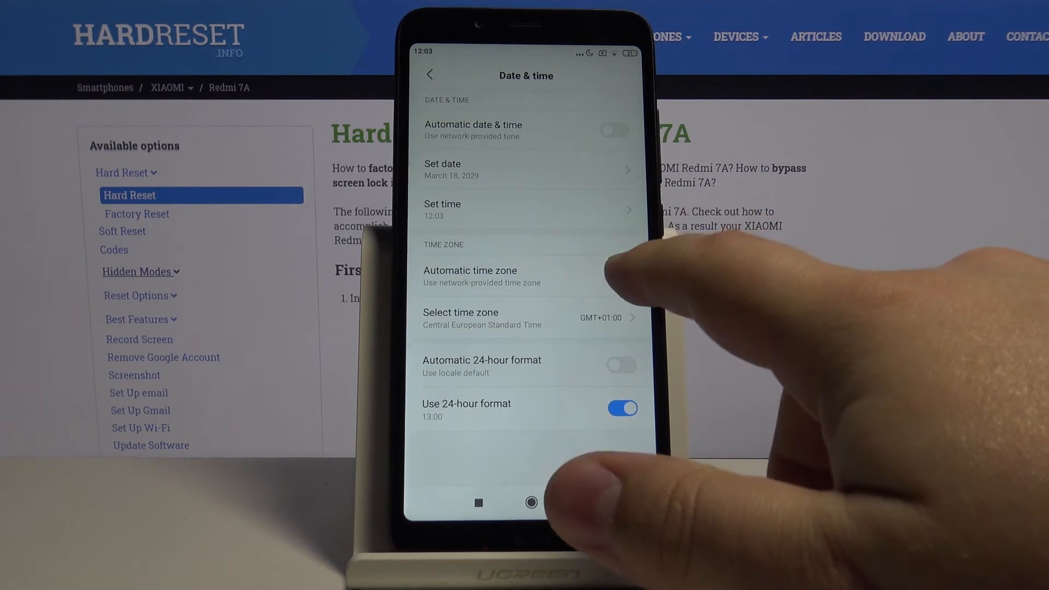
{"action": "left_click", "coordinate": [614, 131]}
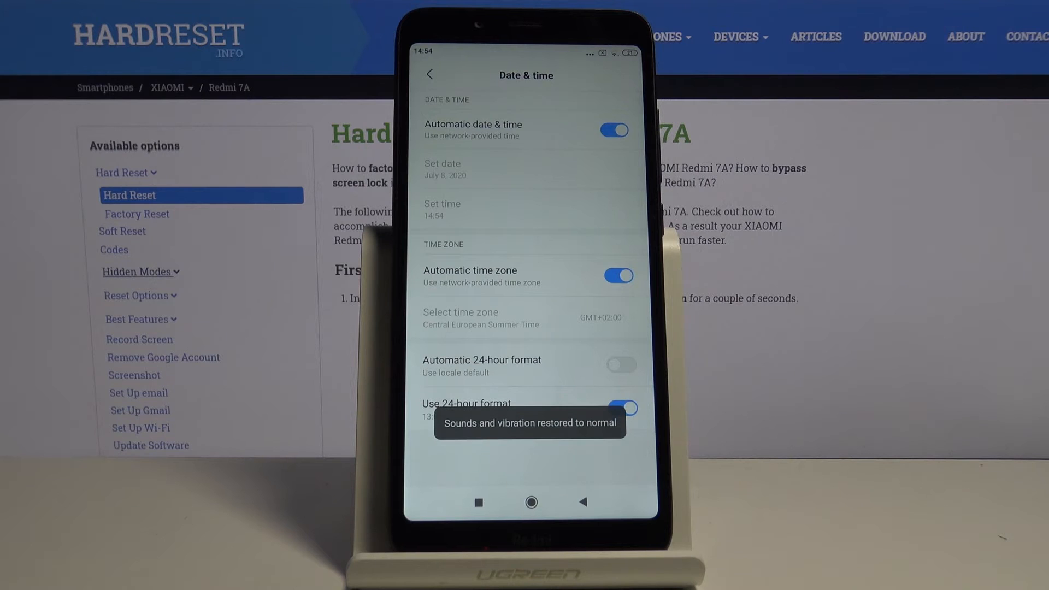
{"action": "left_click", "coordinate": [621, 365]}
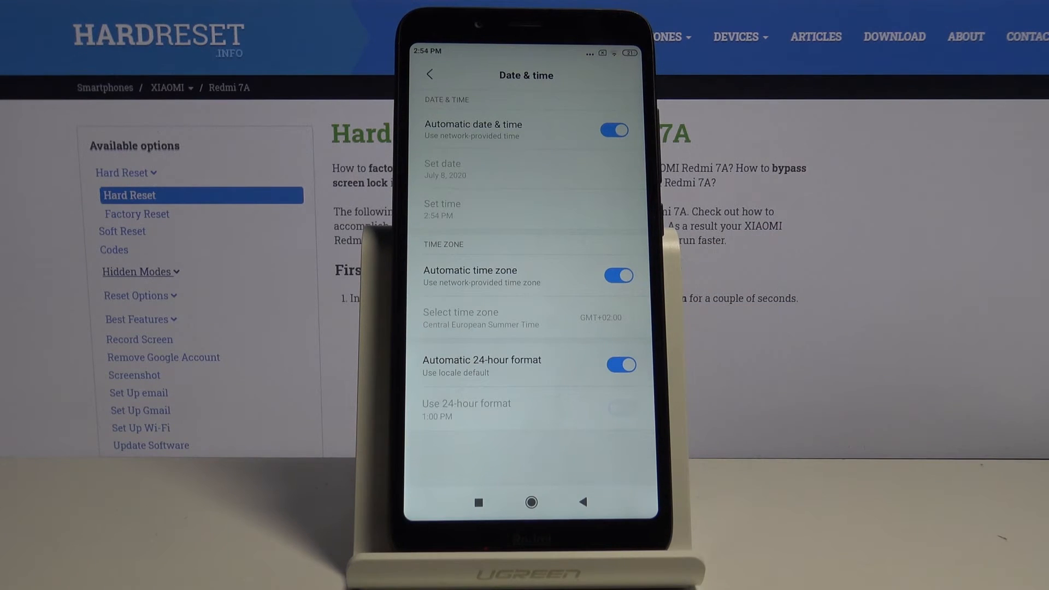